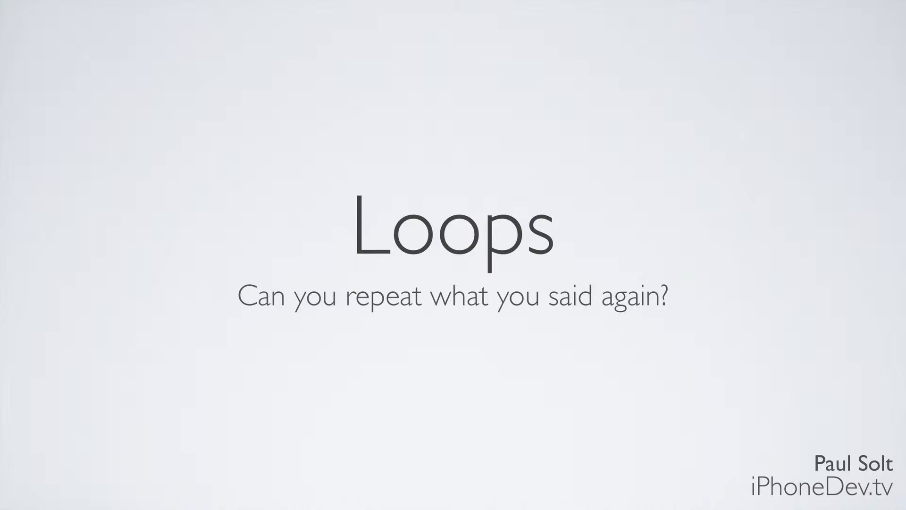
Advance the slideshow to the Review slide listing while loop, for loop, break and continue
key("right")
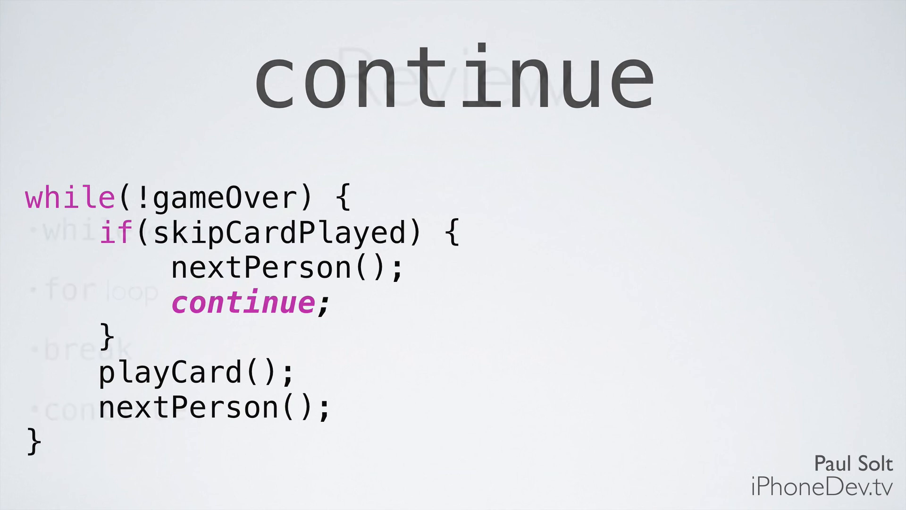
key("Right")
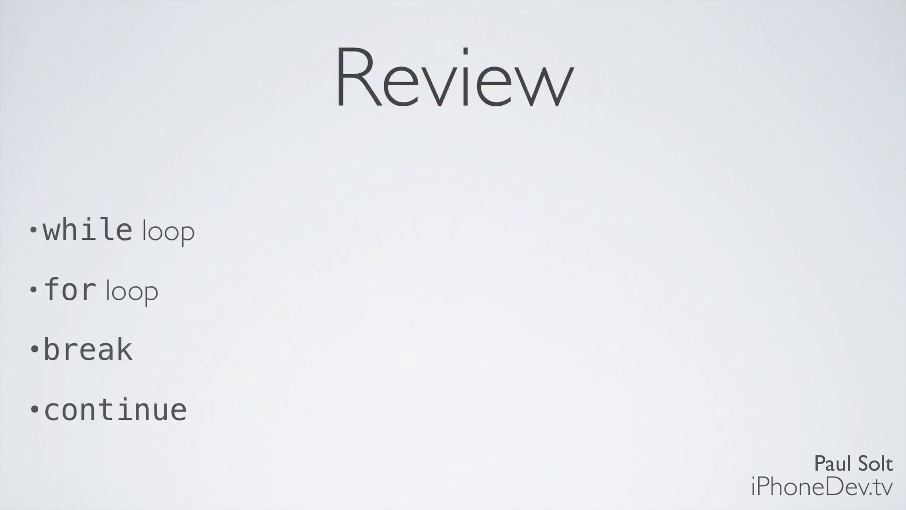